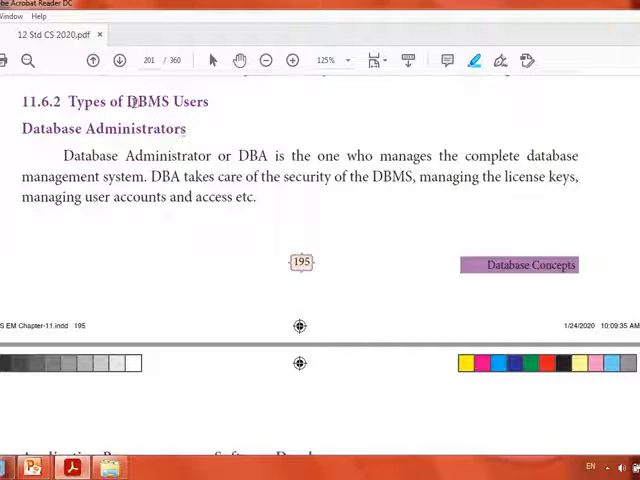
{"action": "mouse_move", "coordinate": [148, 108]}
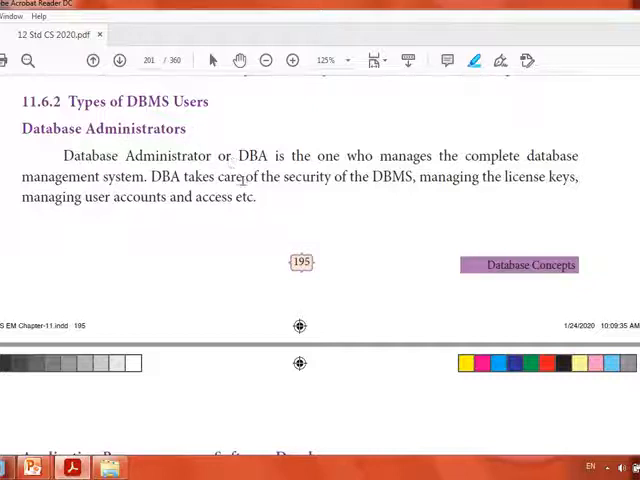
{"action": "mouse_move", "coordinate": [265, 160]}
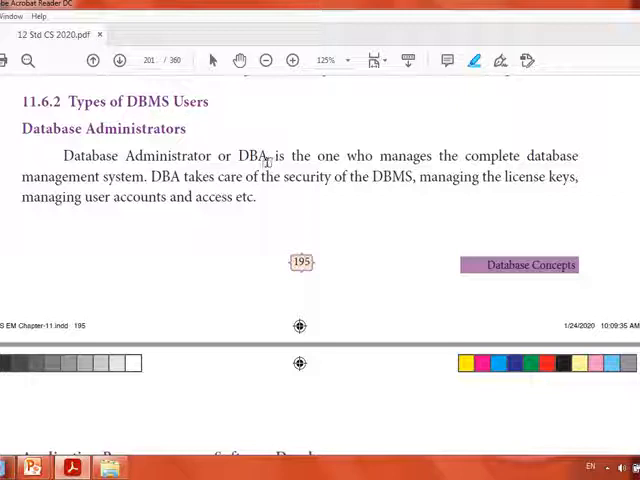
{"action": "mouse_move", "coordinate": [275, 160]}
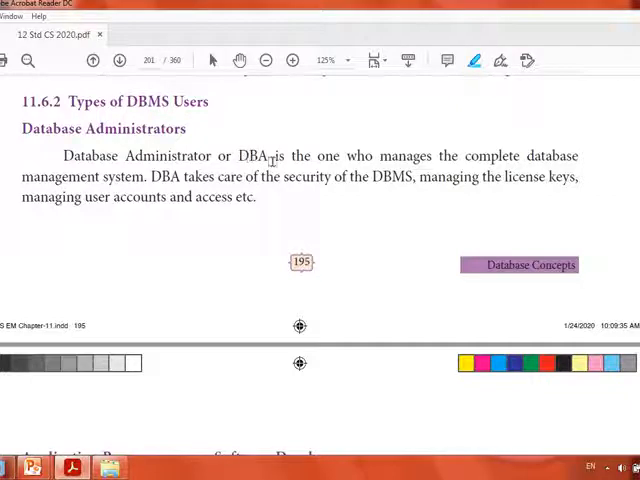
{"action": "mouse_move", "coordinate": [415, 185]}
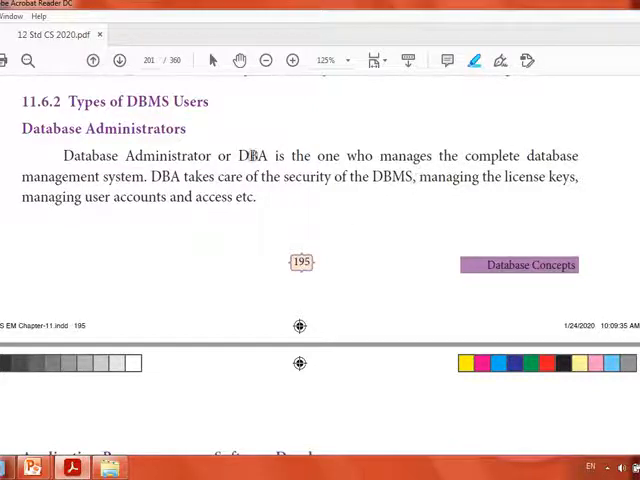
- Highlight 'DBA', 'license keys' and 'user accounts and access' in blue
{"action": "double_click", "coordinate": [252, 156]}
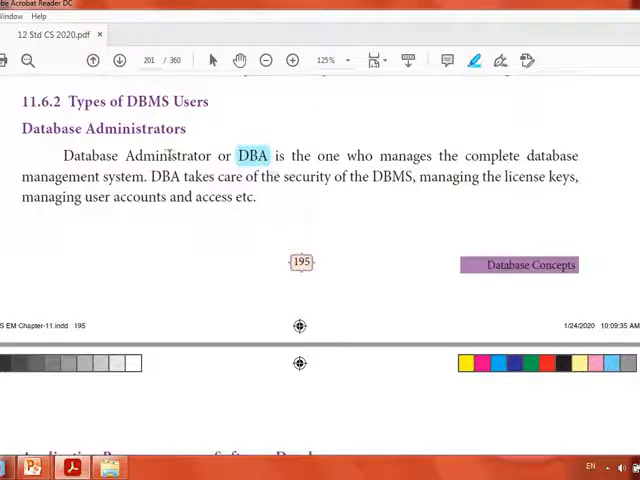
{"action": "mouse_move", "coordinate": [315, 188]}
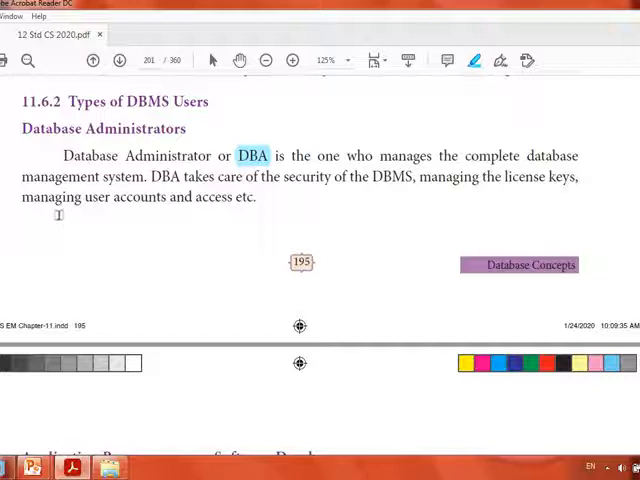
{"action": "mouse_move", "coordinate": [265, 197]}
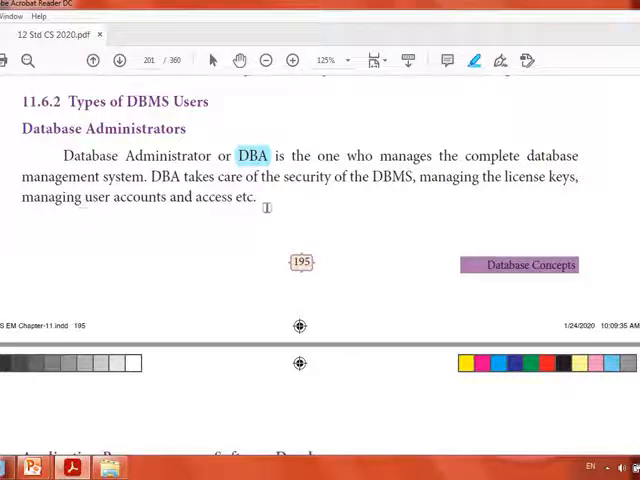
{"action": "mouse_move", "coordinate": [352, 224]}
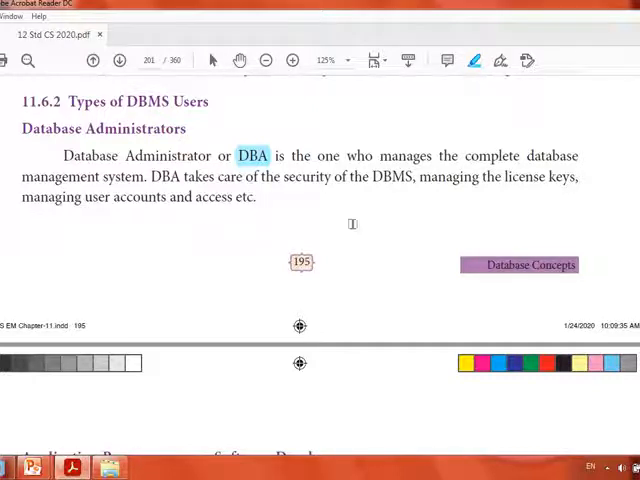
{"action": "mouse_move", "coordinate": [192, 131]}
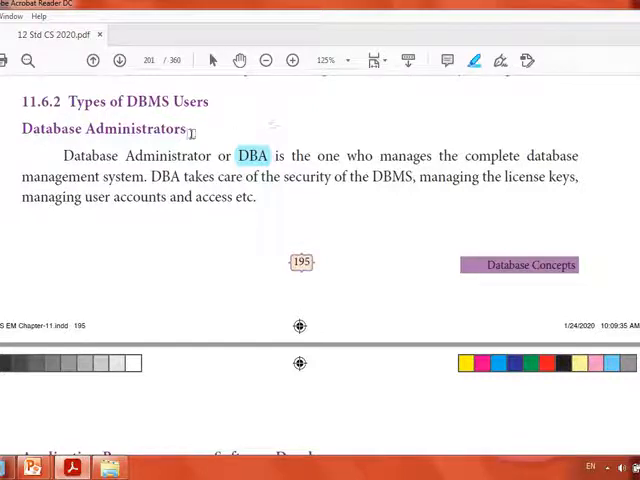
{"action": "mouse_move", "coordinate": [398, 158]}
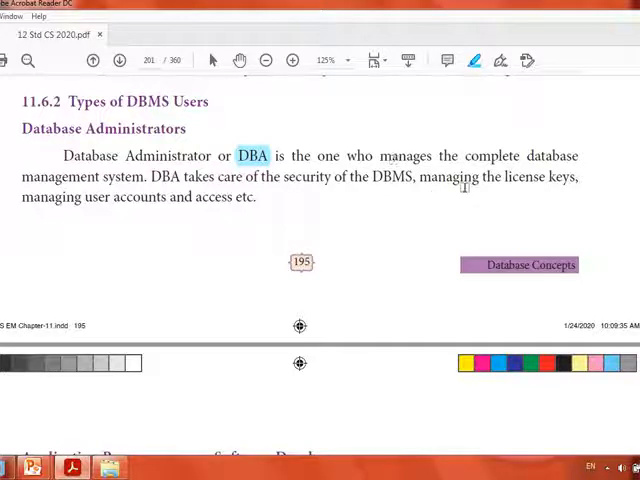
{"action": "double_click", "coordinate": [522, 178]}
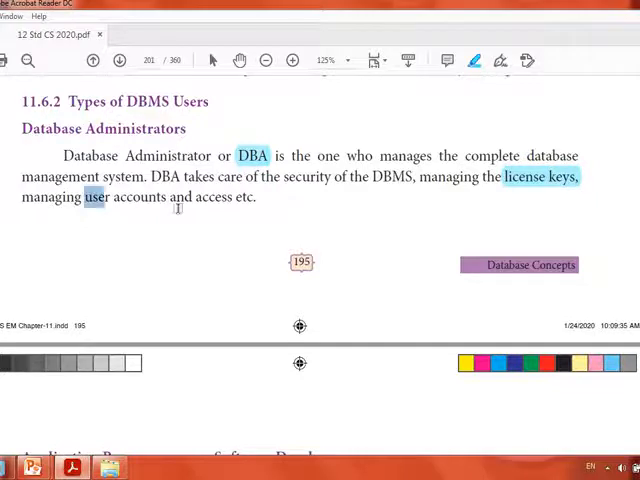
{"action": "left_click_drag", "start_coordinate": [82, 196], "coordinate": [227, 196]}
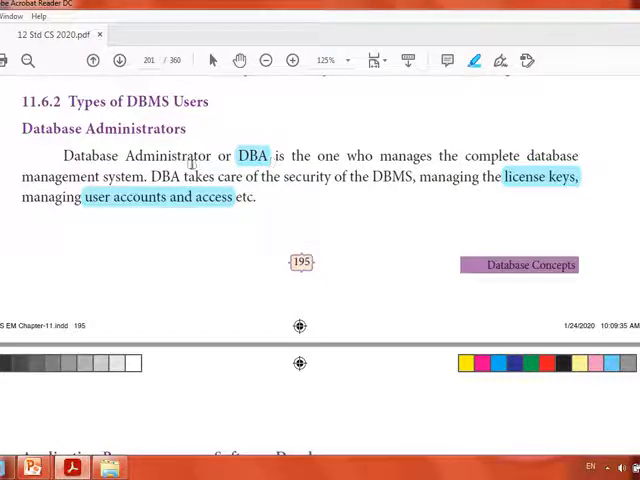
- Scroll down to page 202 and the Application Programmers or Software Developers heading
{"action": "scroll", "scroll_direction": "down", "scroll_amount": 3}
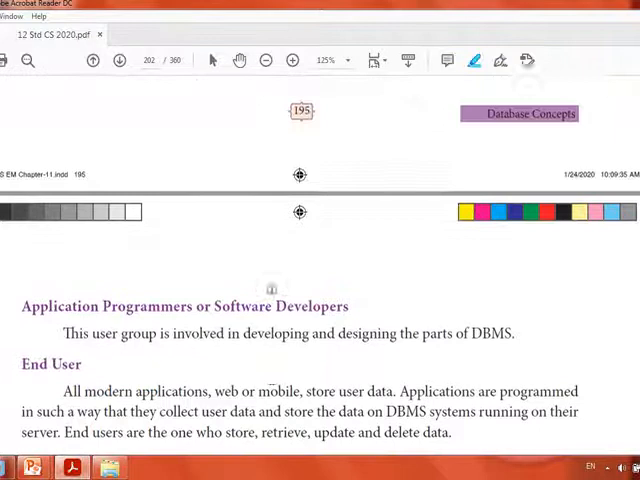
{"action": "scroll", "scroll_direction": "down", "scroll_amount": 3}
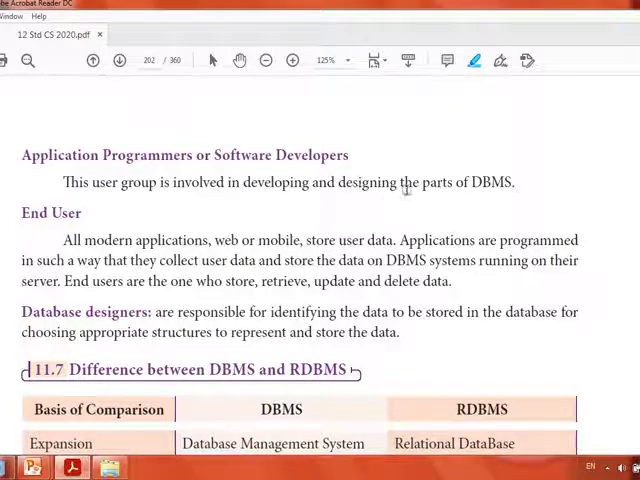
{"action": "mouse_move", "coordinate": [507, 190]}
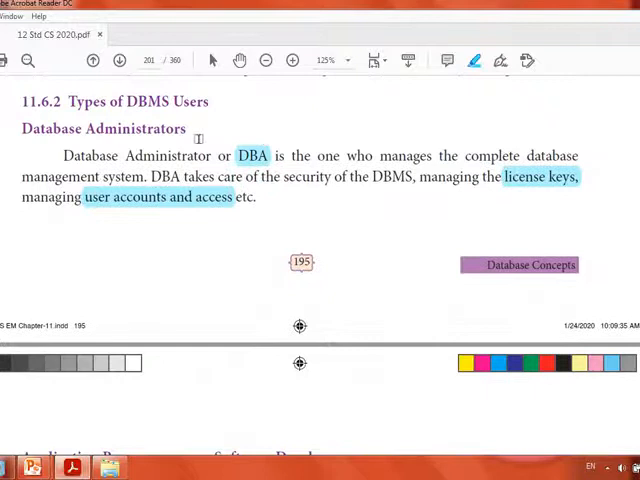
{"action": "scroll", "scroll_direction": "down", "scroll_amount": 3}
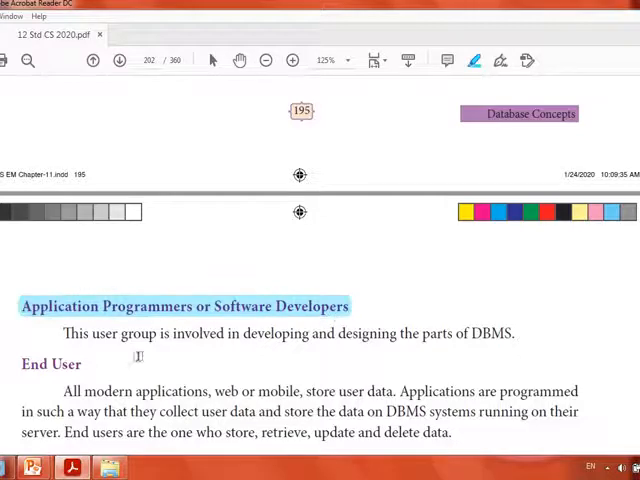
{"action": "scroll", "scroll_direction": "down", "scroll_amount": 3}
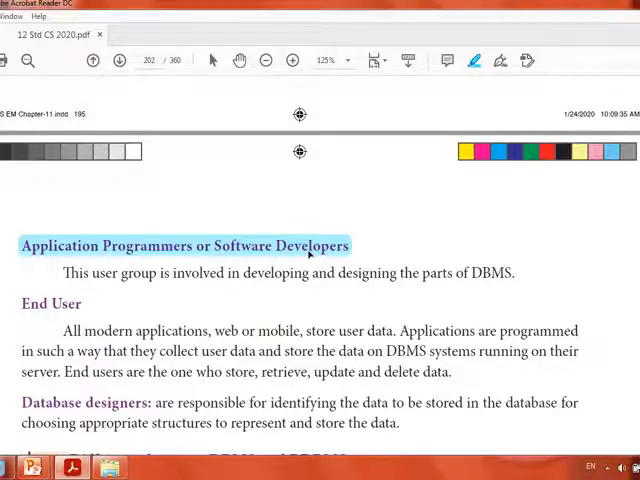
- Scroll down to bring the End User heading into view
{"action": "scroll", "scroll_direction": "down", "scroll_amount": 3}
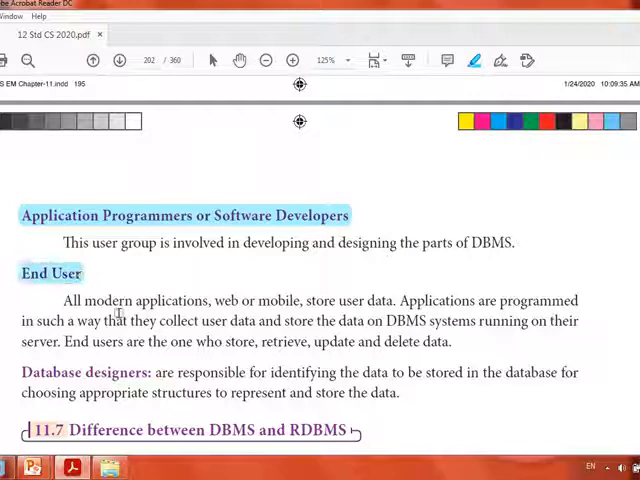
{"action": "mouse_move", "coordinate": [205, 300]}
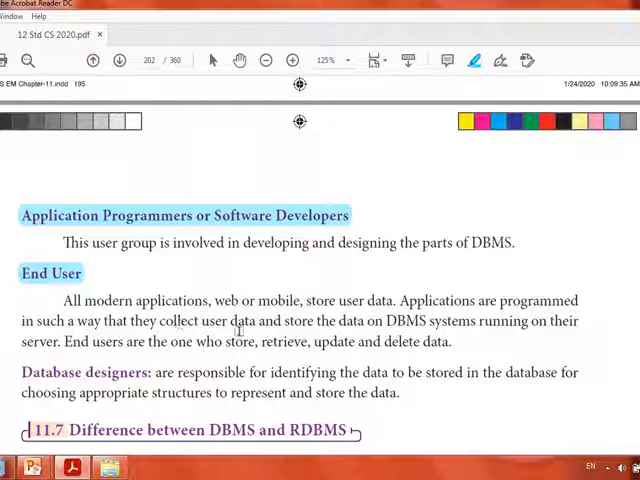
{"action": "mouse_move", "coordinate": [394, 318]}
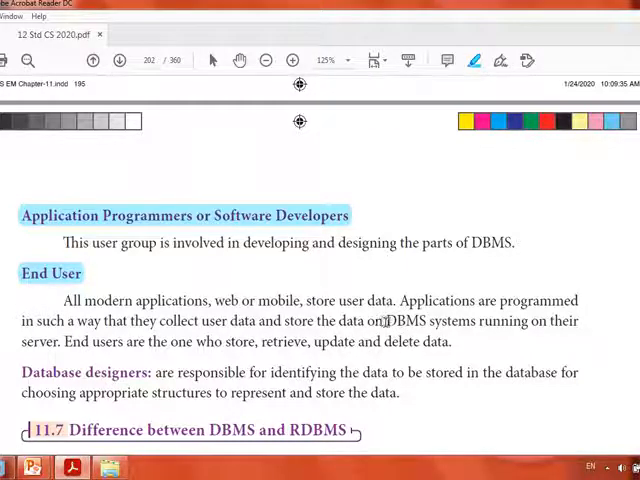
- Highlight 'DBMS systems running on their' and 'who store, retrieve, update and delete data'
{"action": "left_click_drag", "start_coordinate": [383, 321], "coordinate": [578, 321]}
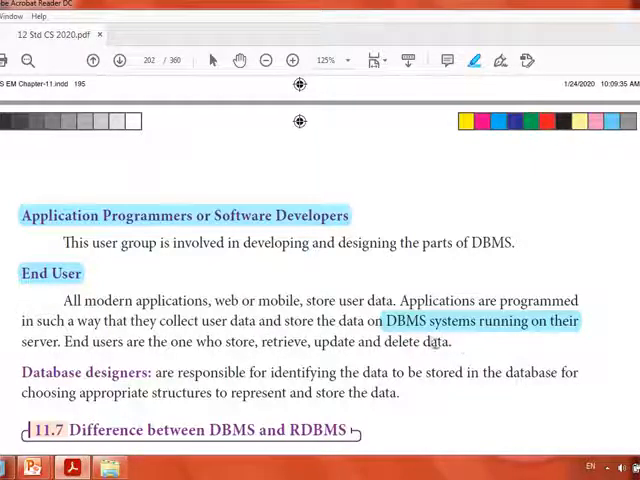
{"action": "left_click_drag", "start_coordinate": [197, 342], "coordinate": [451, 342]}
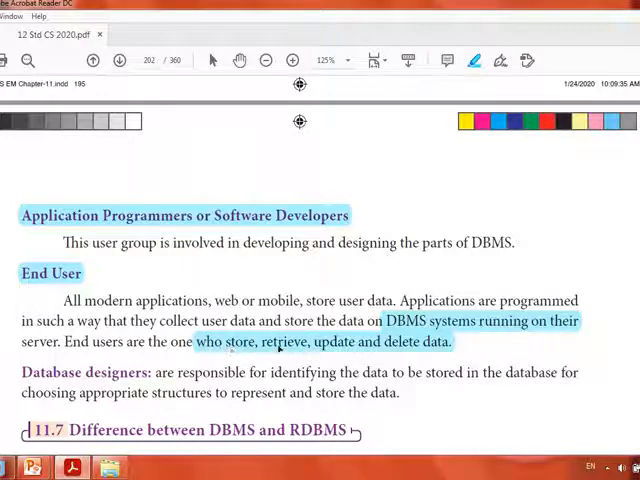
{"action": "mouse_move", "coordinate": [357, 350]}
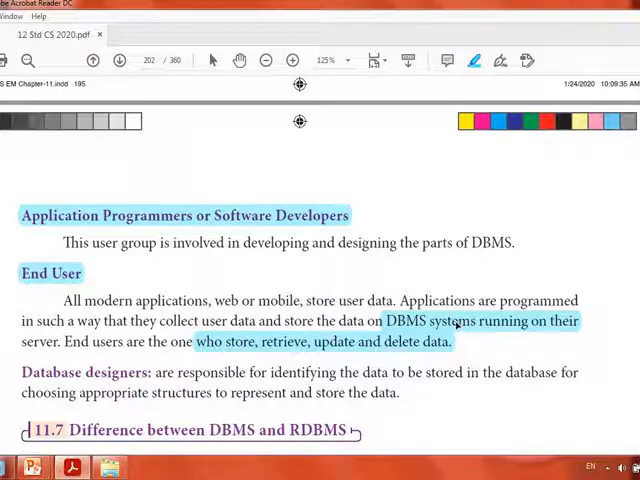
- Highlight 'identifying the data to be stored in the database' in the Database designers paragraph
{"action": "scroll", "scroll_direction": "down", "scroll_amount": 3}
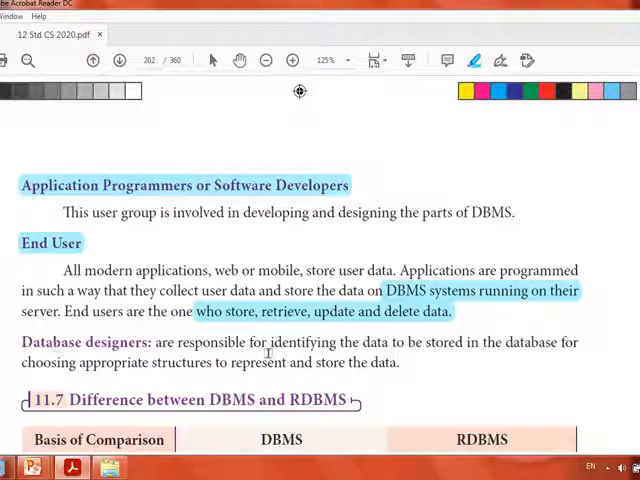
{"action": "mouse_move", "coordinate": [398, 345]}
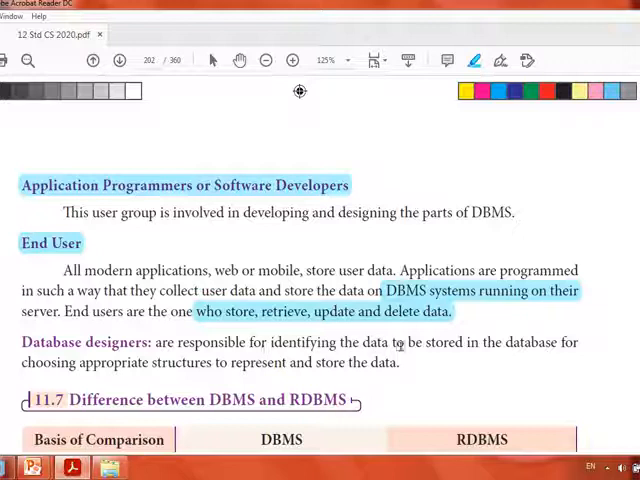
{"action": "mouse_move", "coordinate": [556, 358]}
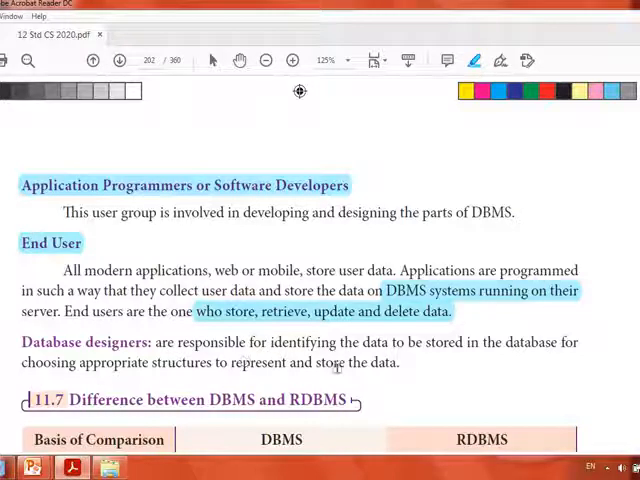
{"action": "mouse_move", "coordinate": [97, 375]}
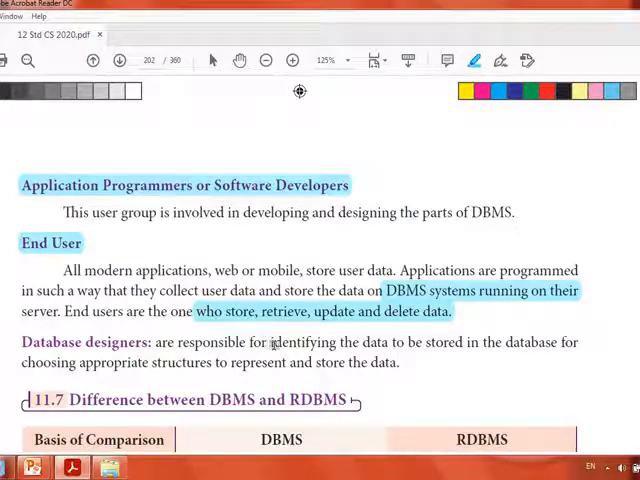
{"action": "left_click_drag", "start_coordinate": [268, 342], "coordinate": [457, 342]}
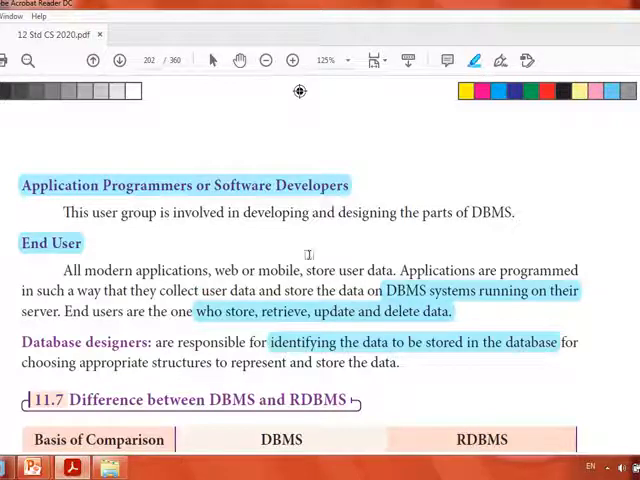
{"action": "mouse_move", "coordinate": [515, 222]}
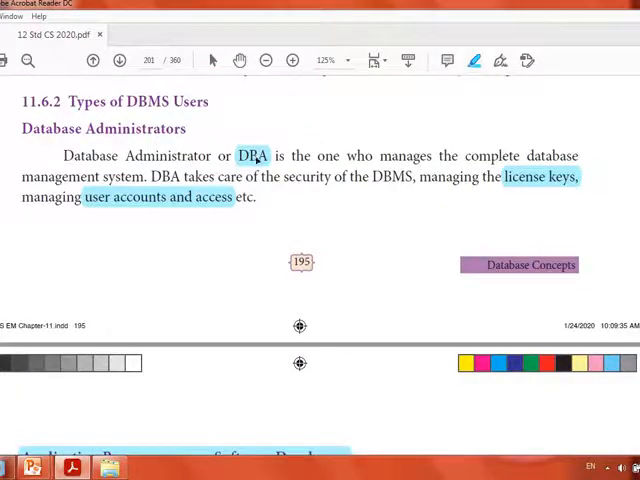
- Scroll down to the Database designers label and the 11.7 DBMS vs RDBMS heading
{"action": "scroll", "scroll_direction": "down", "scroll_amount": 3}
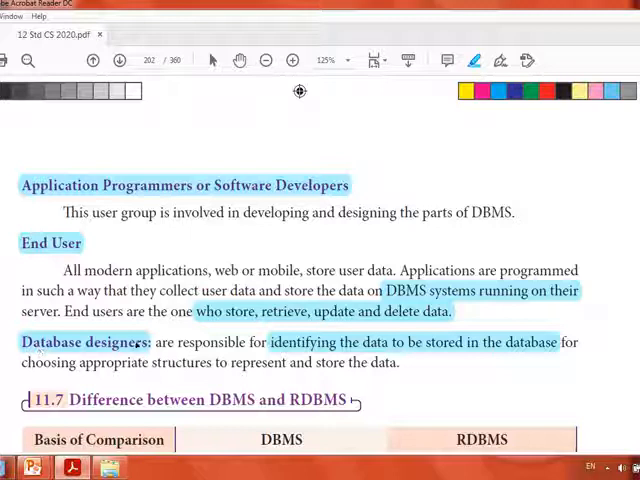
{"action": "scroll", "scroll_direction": "up", "scroll_amount": 3}
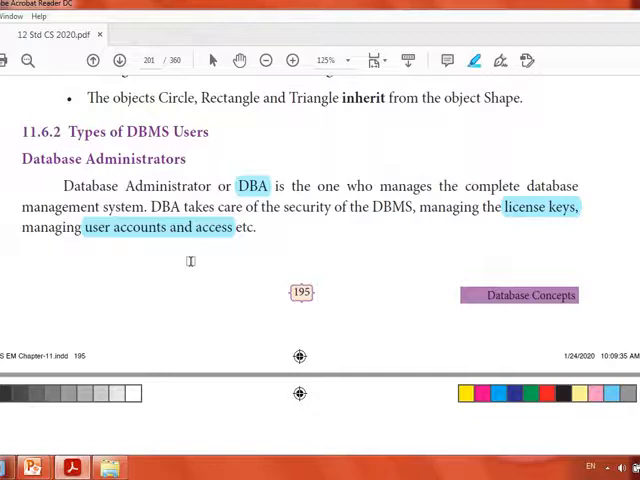
{"action": "scroll", "scroll_direction": "down", "scroll_amount": 3}
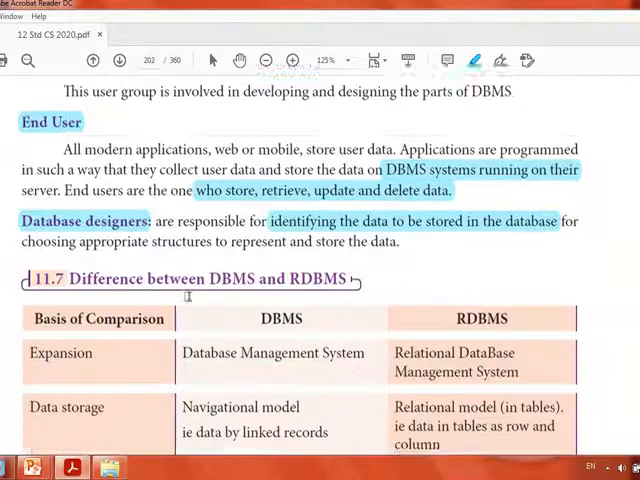
{"action": "scroll", "scroll_direction": "down", "scroll_amount": 3}
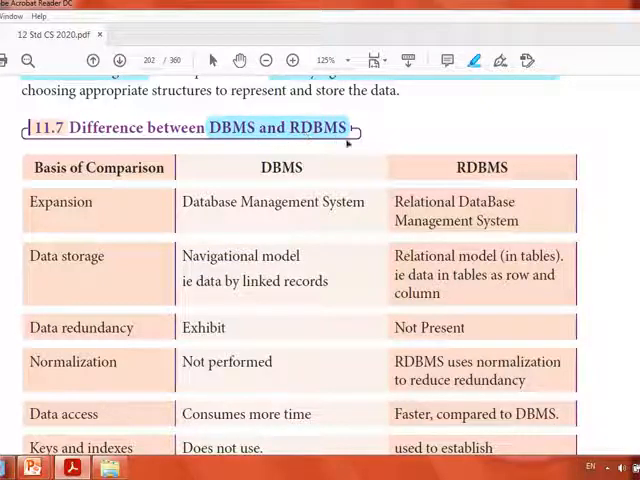
{"action": "mouse_move", "coordinate": [303, 157]}
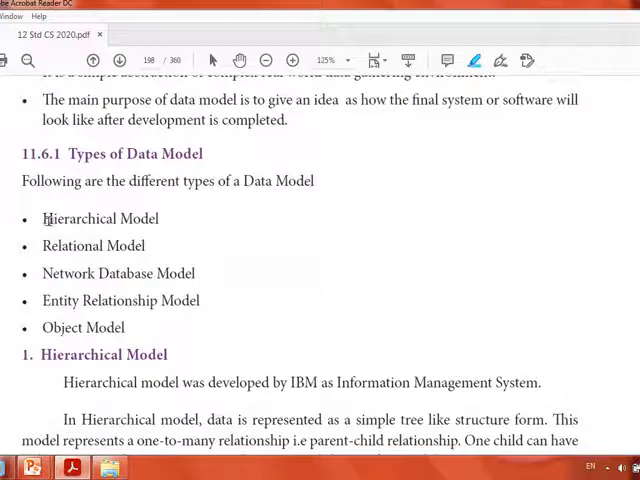
- Highlight the Hierarchical Model item in the Types of Data Model list
{"action": "double_click", "coordinate": [72, 218]}
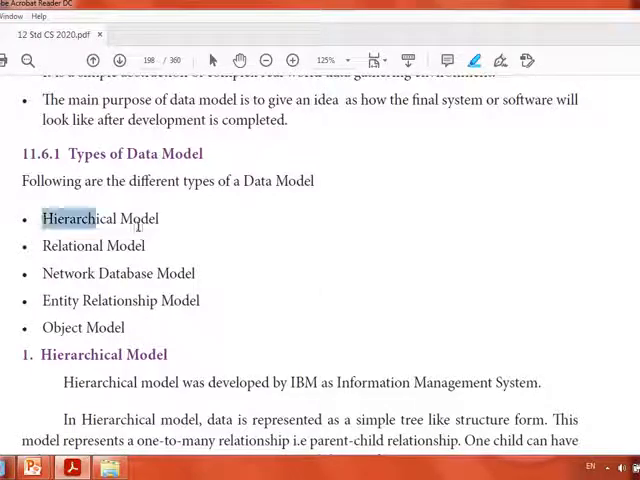
{"action": "left_click_drag", "start_coordinate": [42, 218], "coordinate": [195, 273]}
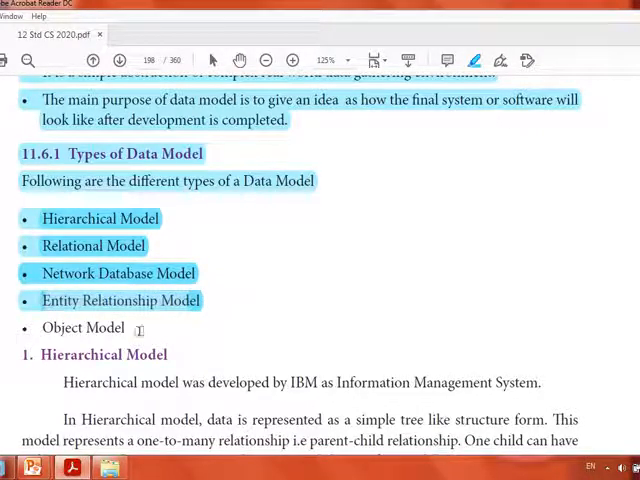
{"action": "mouse_move", "coordinate": [286, 325]}
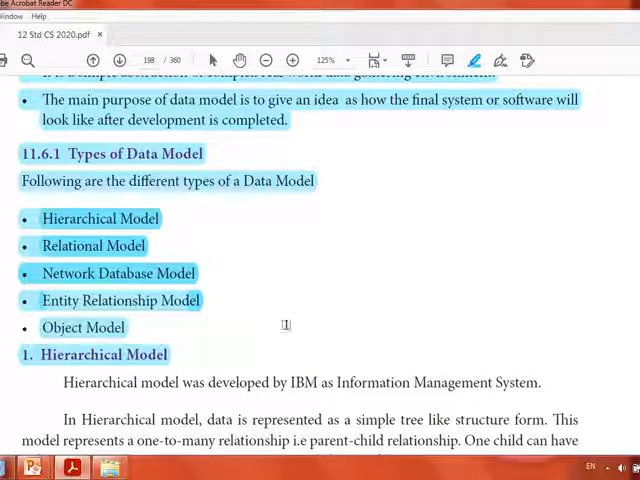
- Scroll to the 11.7 comparison table and highlight its RDBMS and DBMS column headers
{"action": "scroll", "scroll_direction": "down", "scroll_amount": 3}
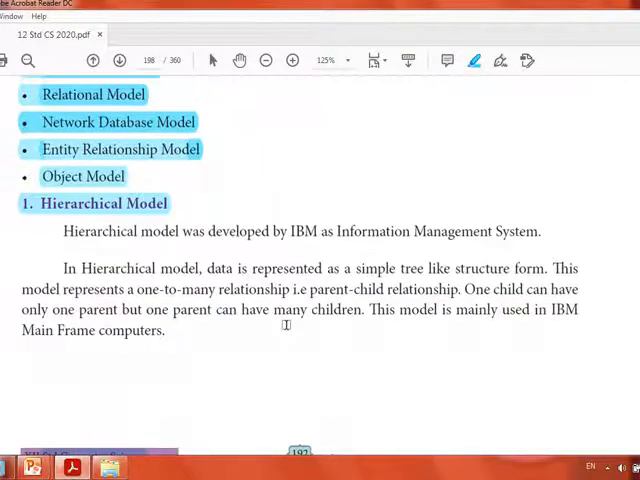
{"action": "scroll", "scroll_direction": "down", "scroll_amount": 3}
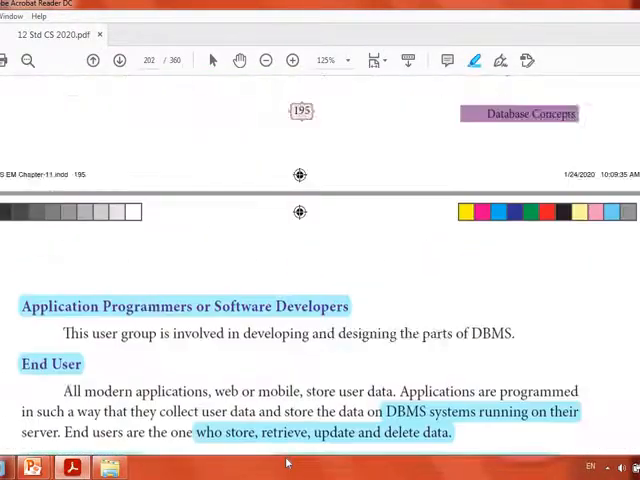
{"action": "scroll", "scroll_direction": "down", "scroll_amount": 3}
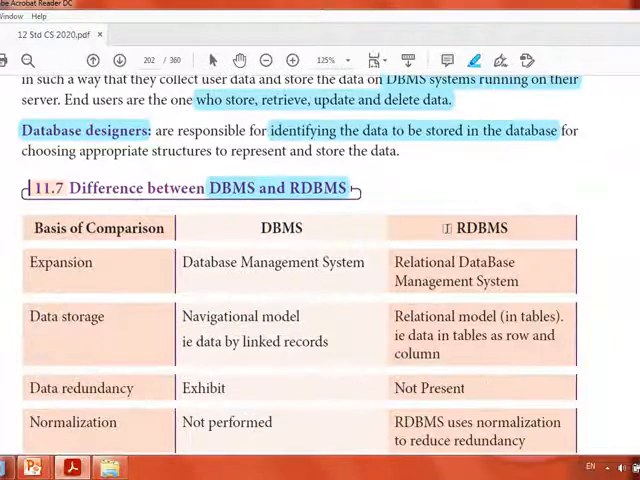
{"action": "double_click", "coordinate": [481, 227]}
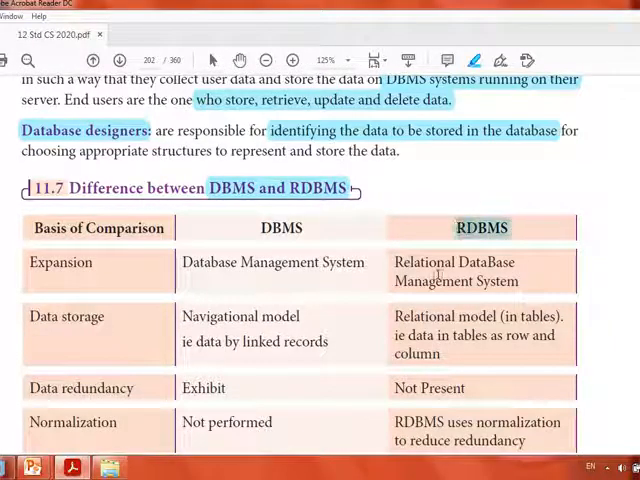
{"action": "mouse_move", "coordinate": [527, 281]}
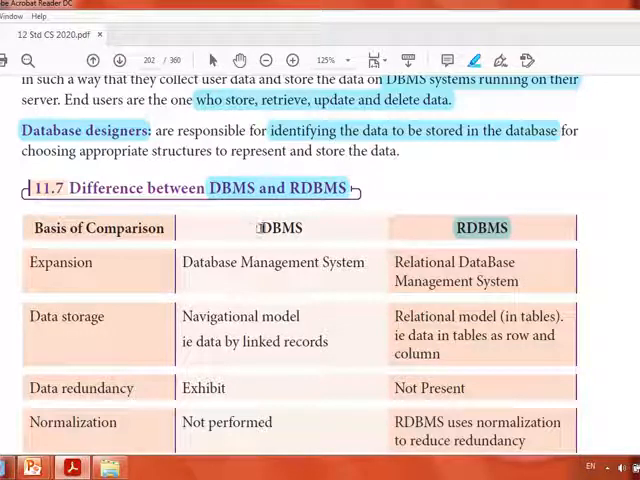
{"action": "double_click", "coordinate": [281, 228]}
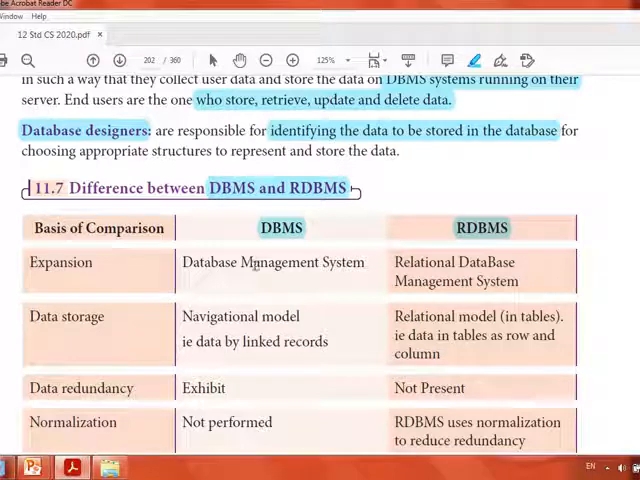
{"action": "mouse_move", "coordinate": [452, 272]}
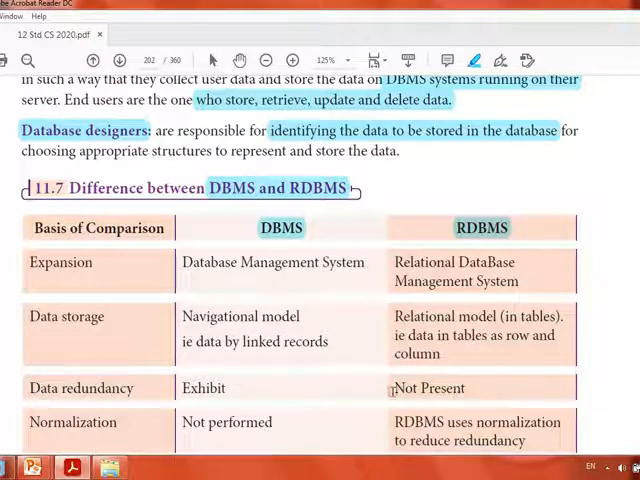
- Highlight 'more time', 'Faster' and 'Keys and indexes' in the comparison table
{"action": "scroll", "scroll_direction": "down", "scroll_amount": 3}
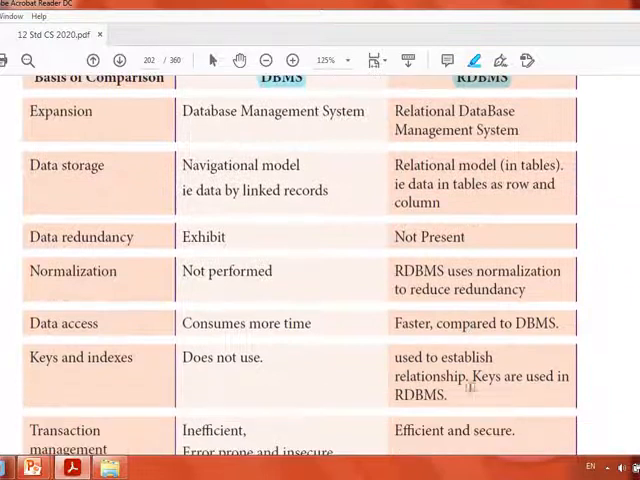
{"action": "mouse_move", "coordinate": [67, 257]}
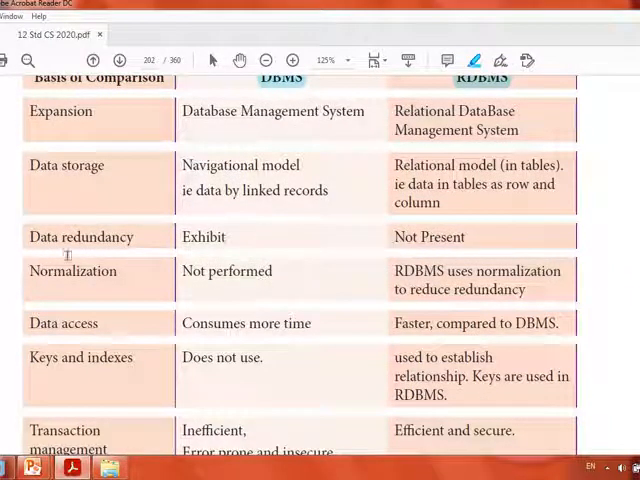
{"action": "mouse_move", "coordinate": [147, 287]}
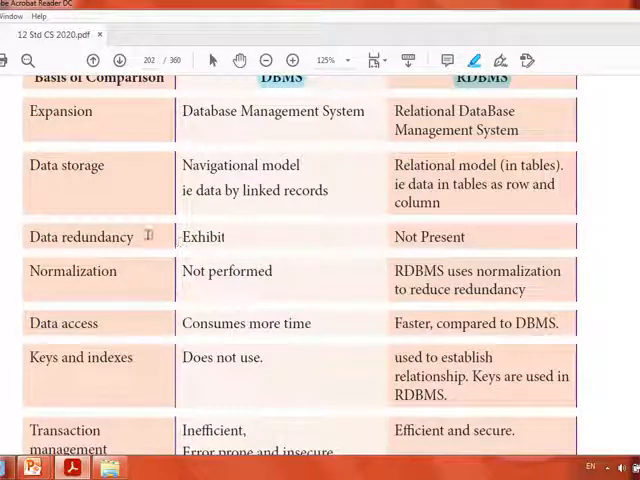
{"action": "mouse_move", "coordinate": [182, 271]}
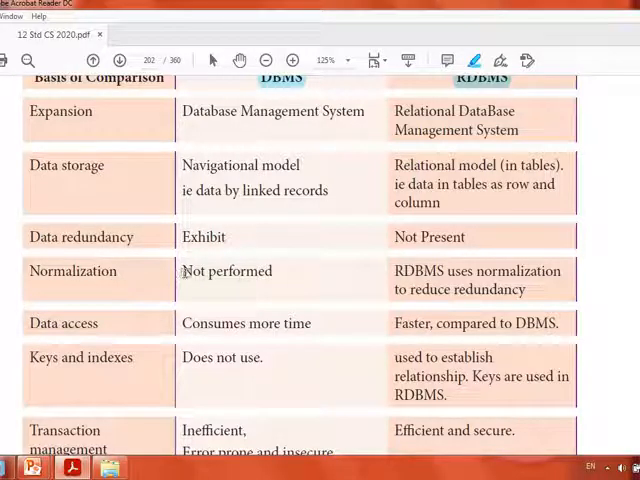
{"action": "mouse_move", "coordinate": [450, 252]}
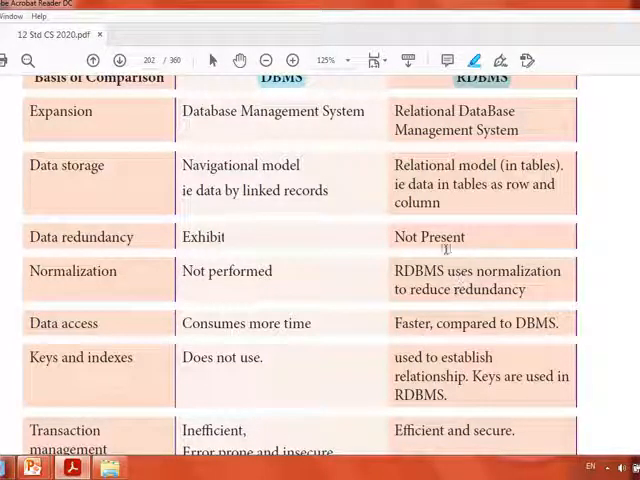
{"action": "mouse_move", "coordinate": [93, 280]}
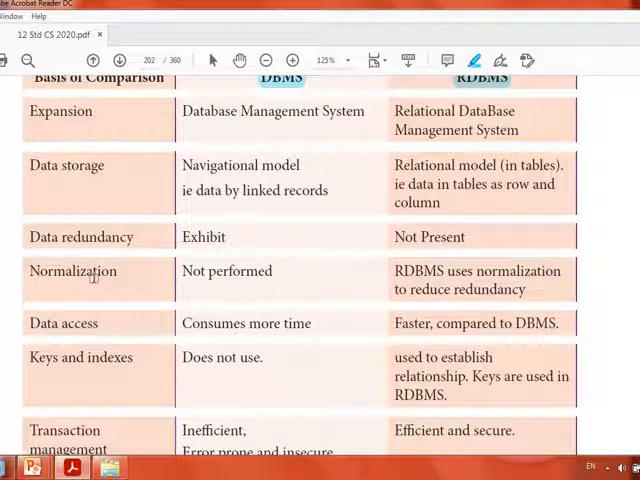
{"action": "scroll", "scroll_direction": "down", "scroll_amount": 3}
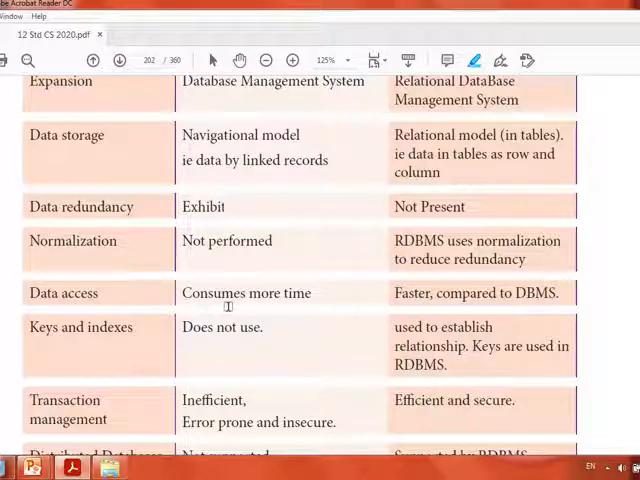
{"action": "mouse_move", "coordinate": [243, 295]}
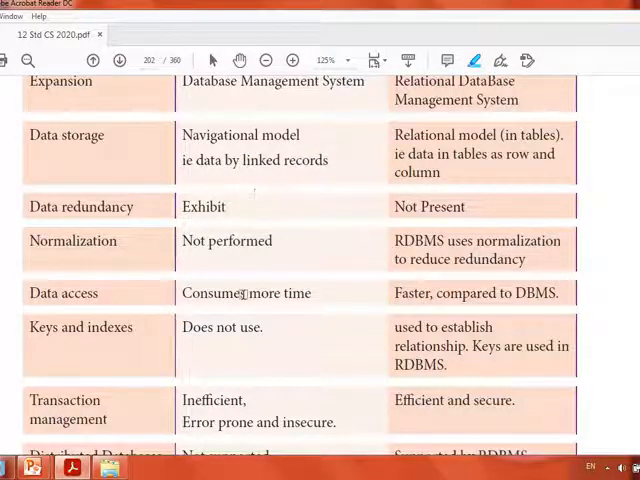
{"action": "double_click", "coordinate": [266, 293]}
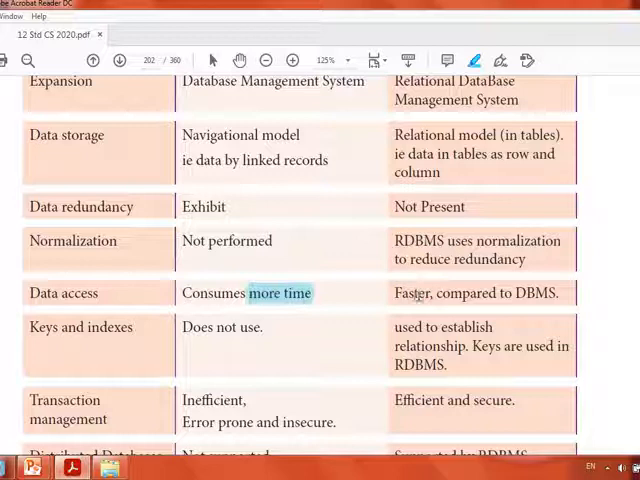
{"action": "double_click", "coordinate": [411, 292]}
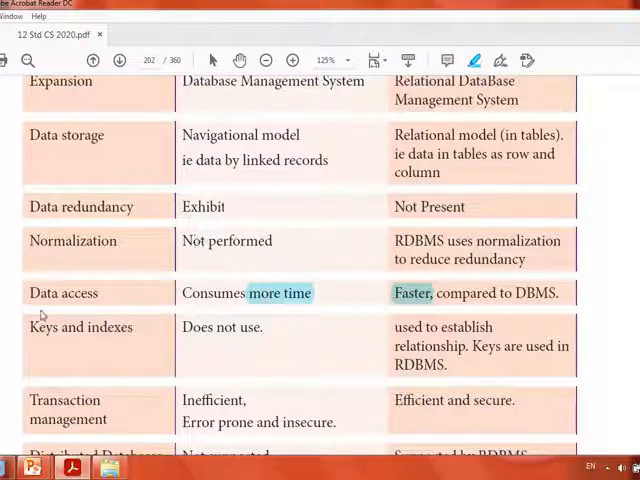
{"action": "double_click", "coordinate": [48, 327]}
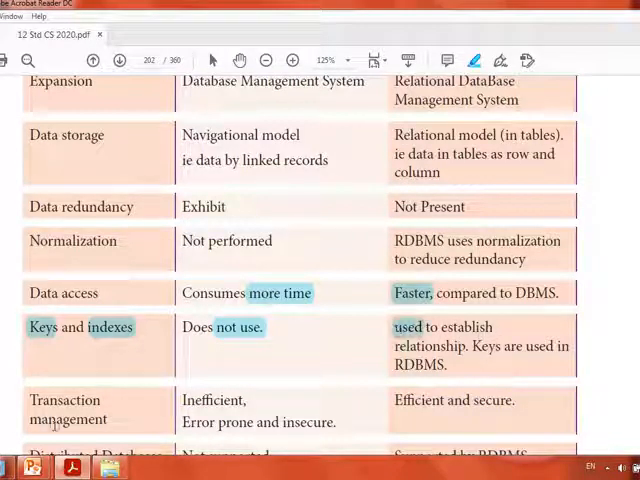
- Highlight 'Inefficient', 'Efficient and secure', 'Not supported' and 'SQL server' in the table
{"action": "scroll", "scroll_direction": "down", "scroll_amount": 3}
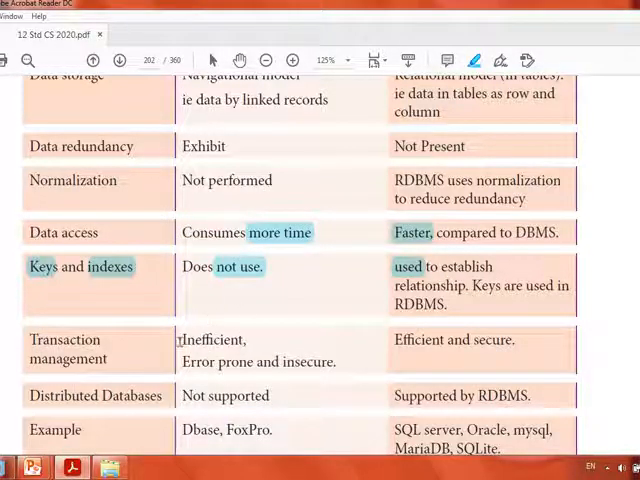
{"action": "double_click", "coordinate": [211, 339]}
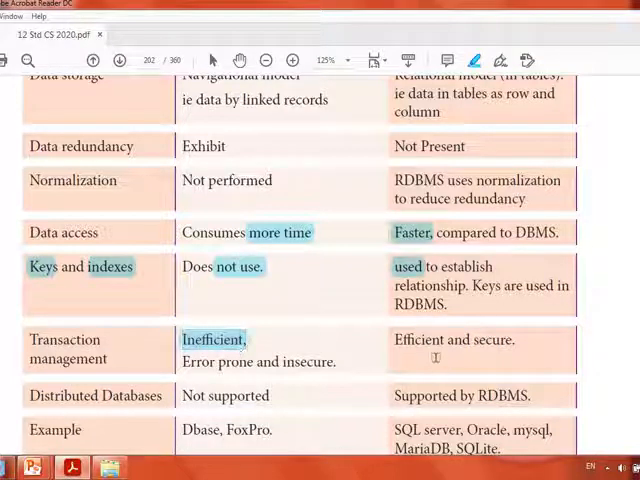
{"action": "double_click", "coordinate": [453, 339]}
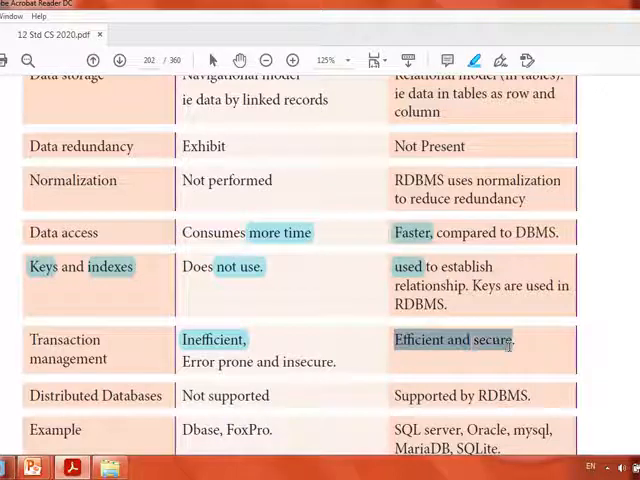
{"action": "scroll", "scroll_direction": "down", "scroll_amount": 3}
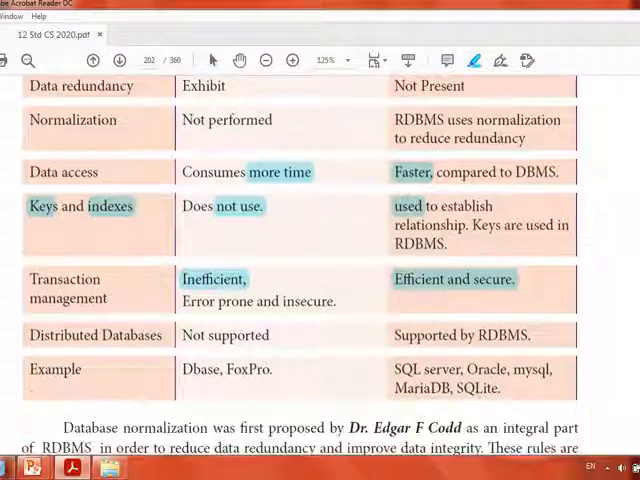
{"action": "mouse_move", "coordinate": [140, 335]}
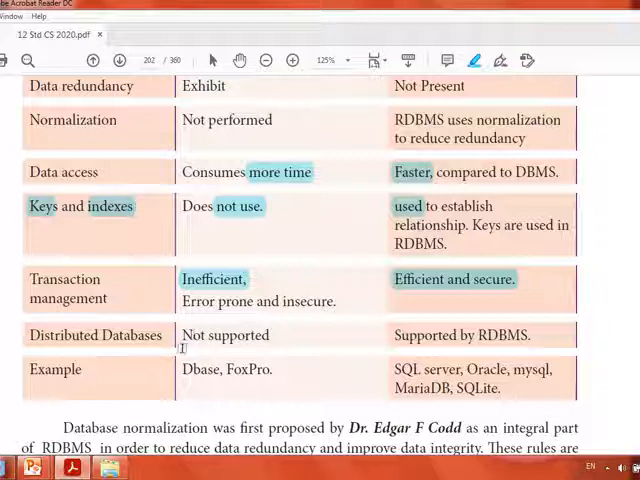
{"action": "double_click", "coordinate": [225, 335]}
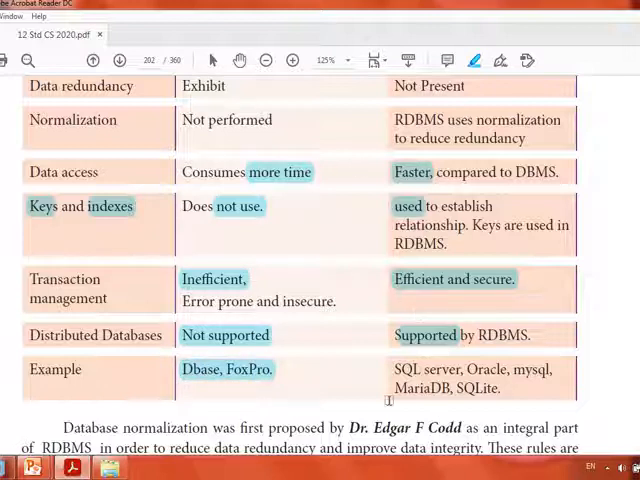
{"action": "double_click", "coordinate": [415, 370]}
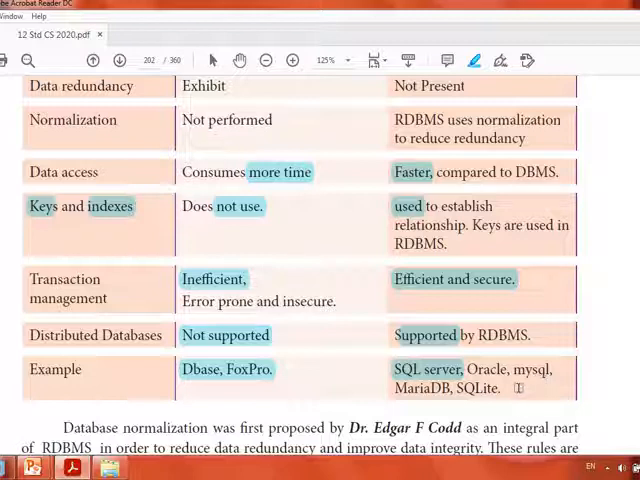
- Scroll down past the comparison table to reach the 'E F Codd Rules.' text
{"action": "scroll", "scroll_direction": "down", "scroll_amount": 3}
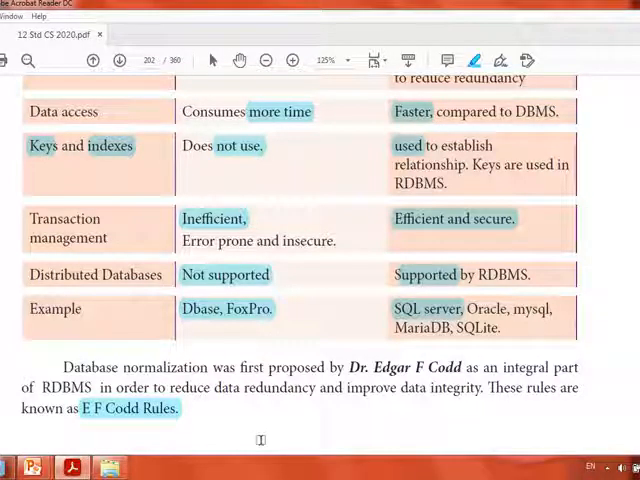
{"action": "scroll", "scroll_direction": "down", "scroll_amount": 3}
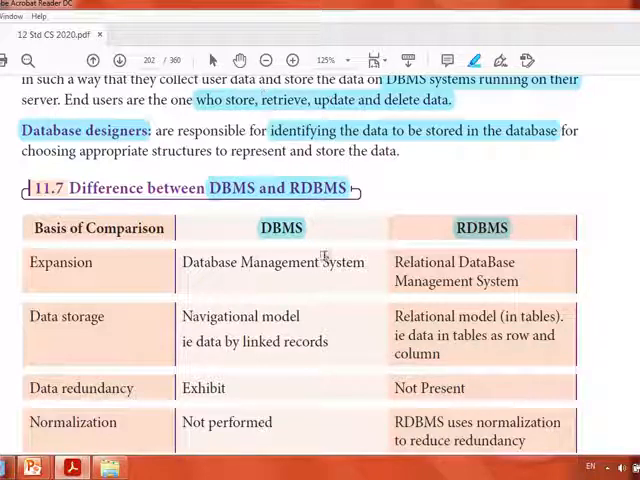
{"action": "scroll", "scroll_direction": "down", "scroll_amount": 3}
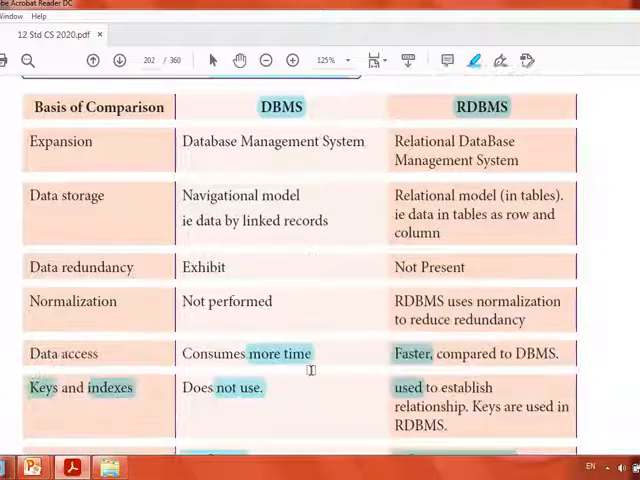
{"action": "scroll", "scroll_direction": "down", "scroll_amount": 3}
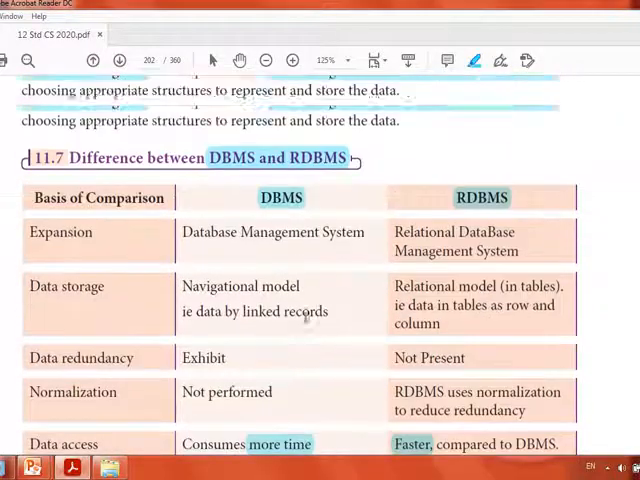
{"action": "scroll", "scroll_direction": "down", "scroll_amount": 3}
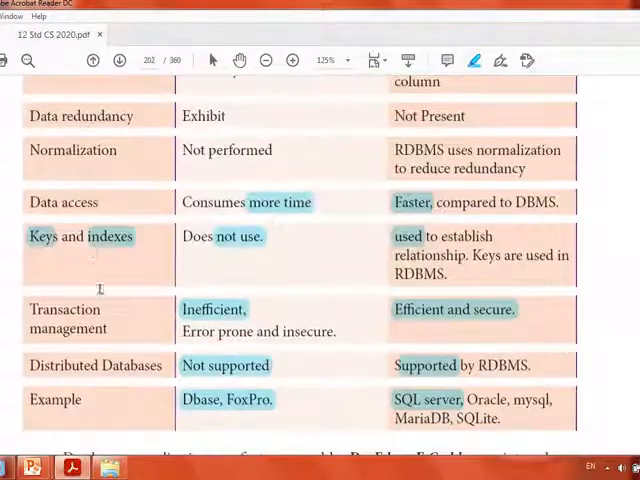